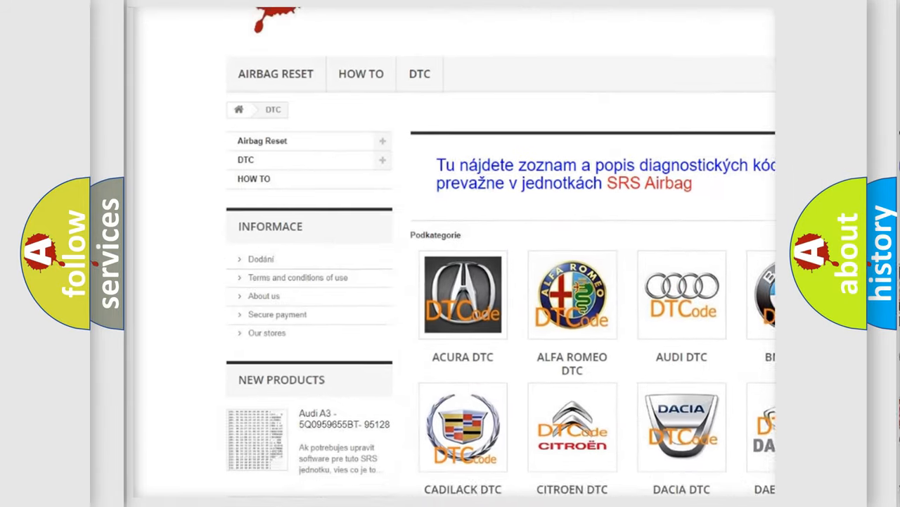
scroll("down", 3)
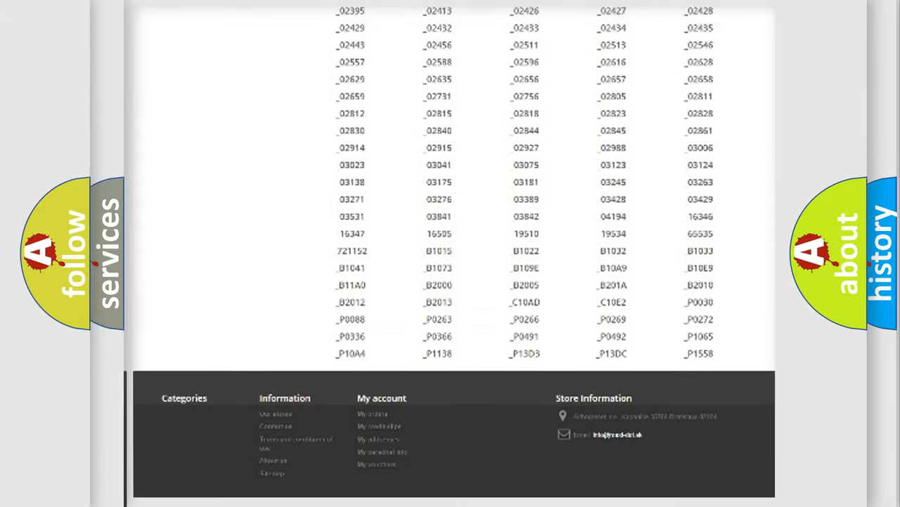
scroll("up", 3)
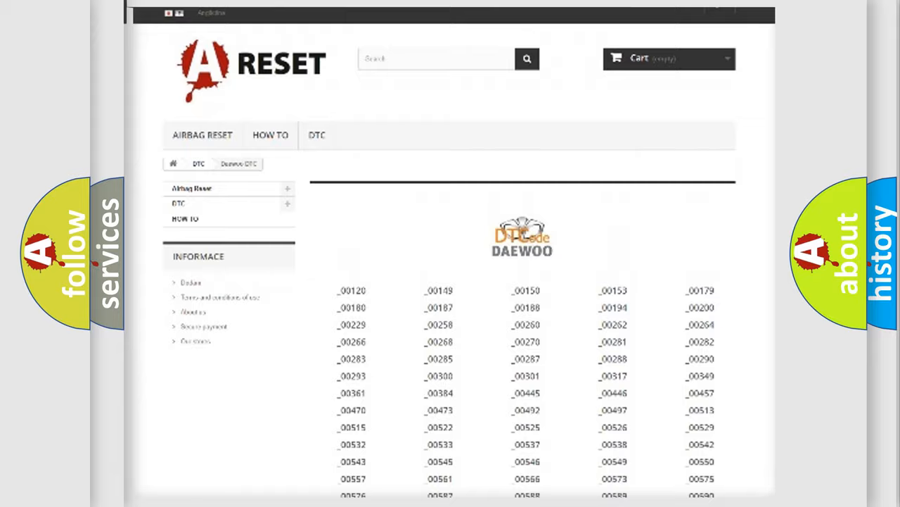